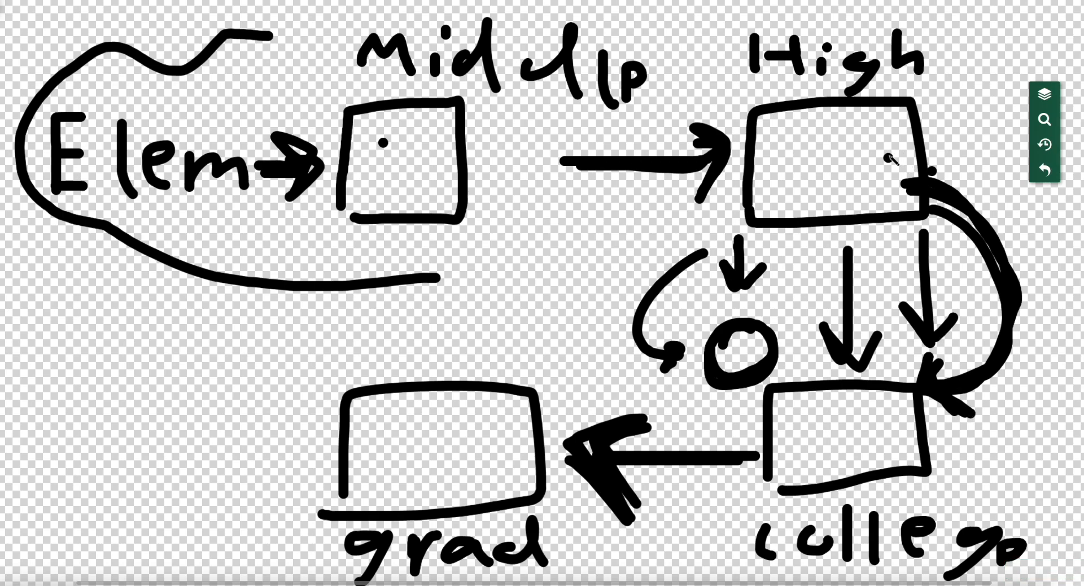
- Draw a small circle with the brush near the right edge inside the High box
left_click_drag(884, 162, 899, 166)
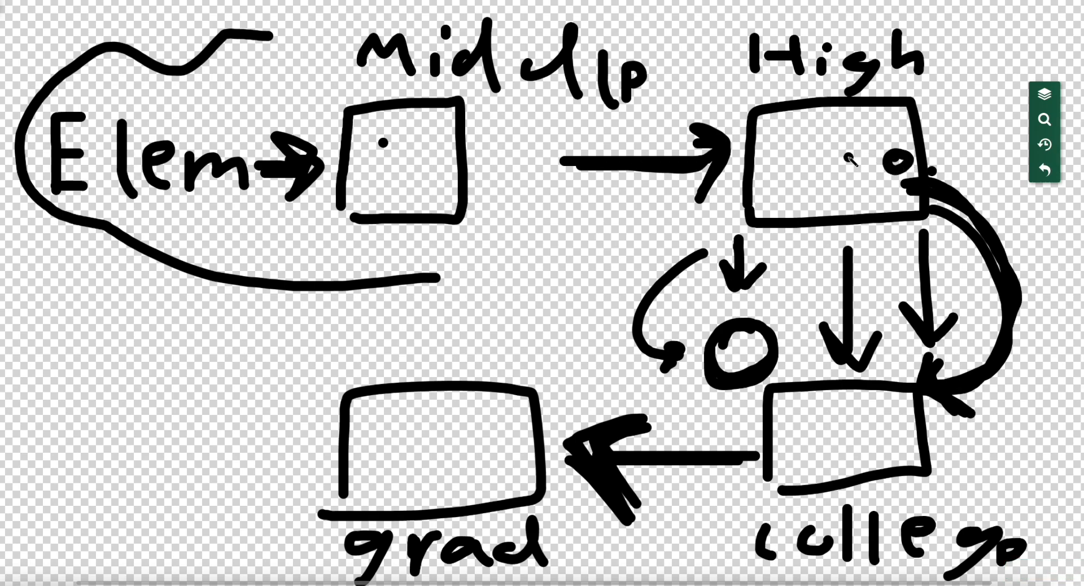